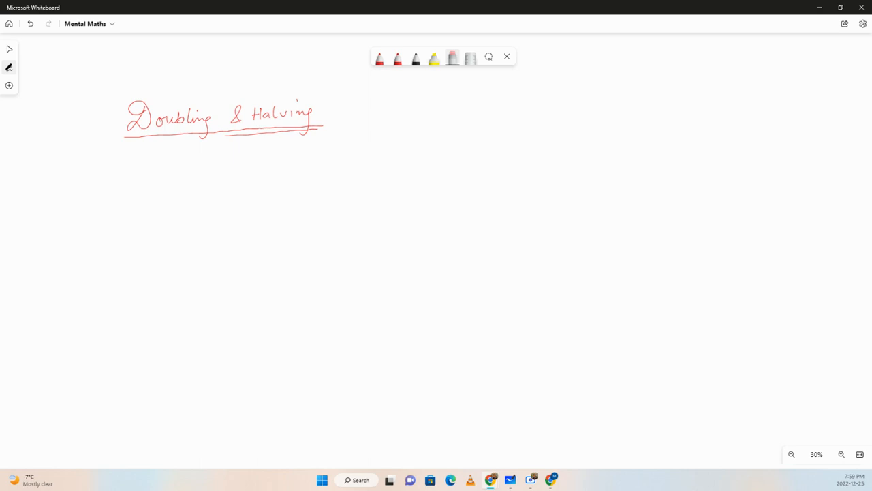
Handwrite in red ink 'multiple of 5 or 25 or 50' below the title, then '= 32 × 25' beneath it
{"action": "left_click", "coordinate": [379, 58]}
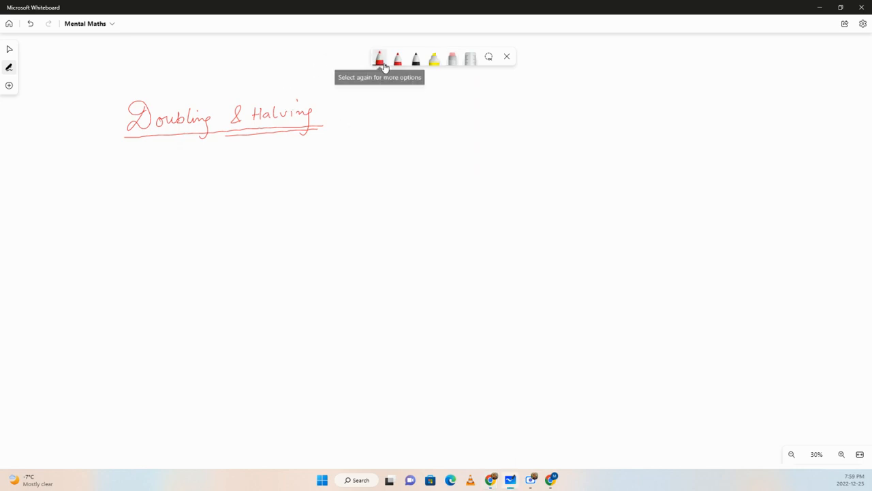
{"action": "left_click", "coordinate": [82, 169]}
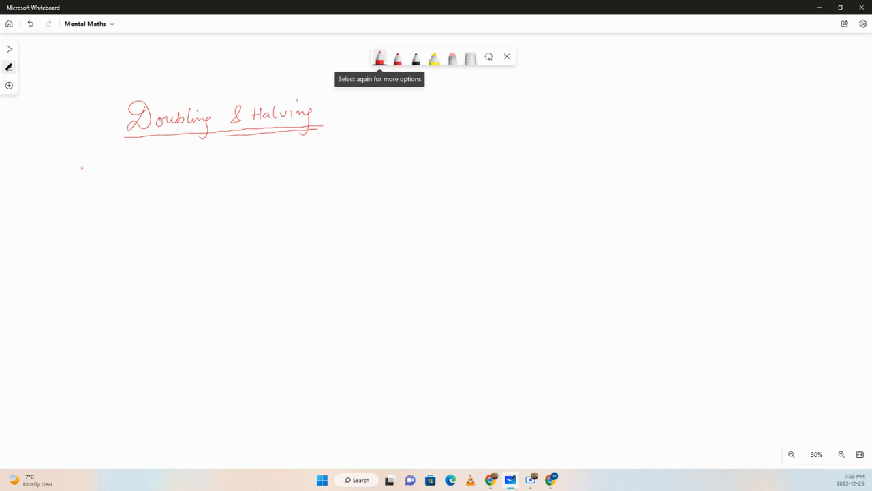
{"action": "left_click_drag", "start_coordinate": [61, 171], "coordinate": [98, 174]}
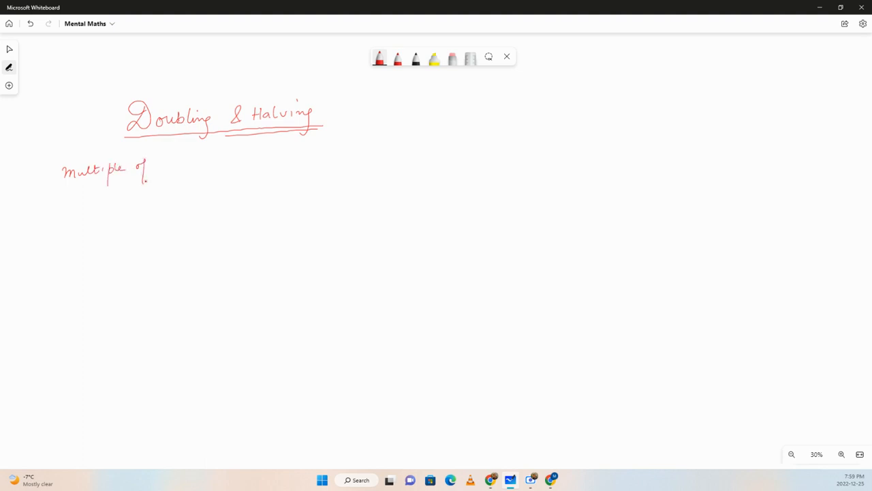
{"action": "left_click_drag", "start_coordinate": [156, 164], "coordinate": [208, 163]}
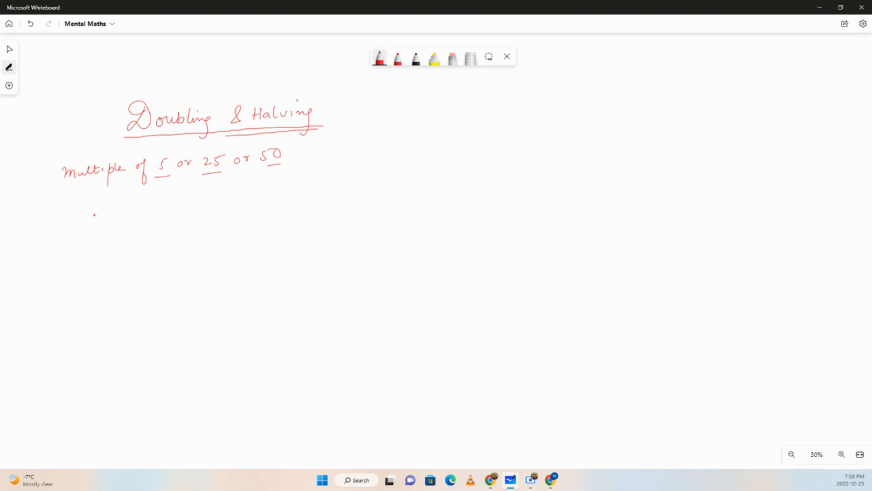
{"action": "left_click_drag", "start_coordinate": [89, 218], "coordinate": [134, 219]}
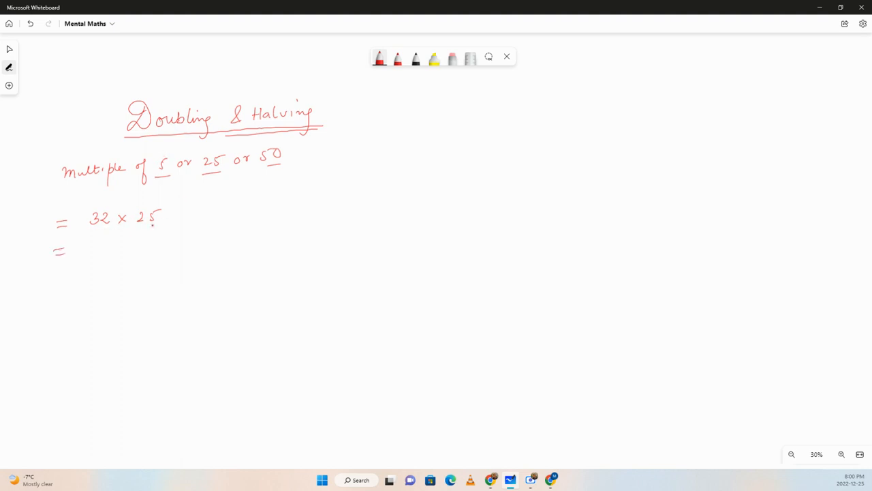
Write 16 × 50, 8 × 100 and = 800 under 32 × 25, then rule off the column with a vertical line
{"action": "left_click_drag", "start_coordinate": [133, 248], "coordinate": [153, 248]}
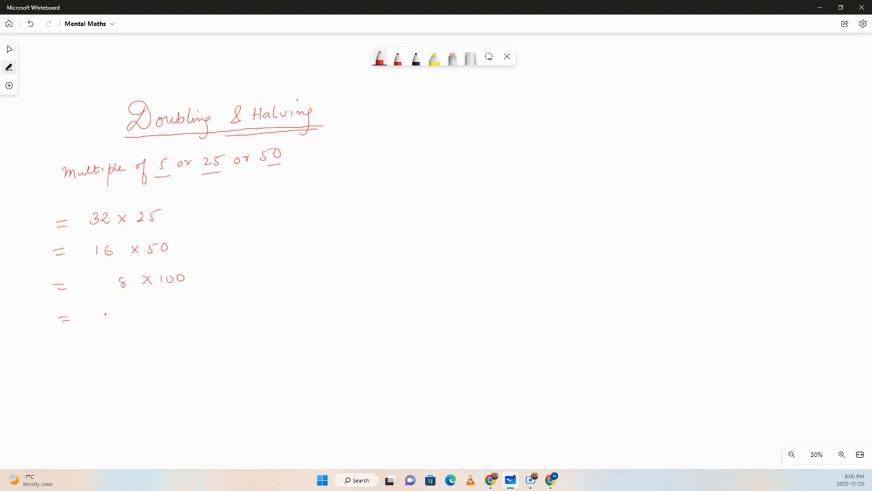
{"action": "left_click_drag", "start_coordinate": [102, 319], "coordinate": [136, 319]}
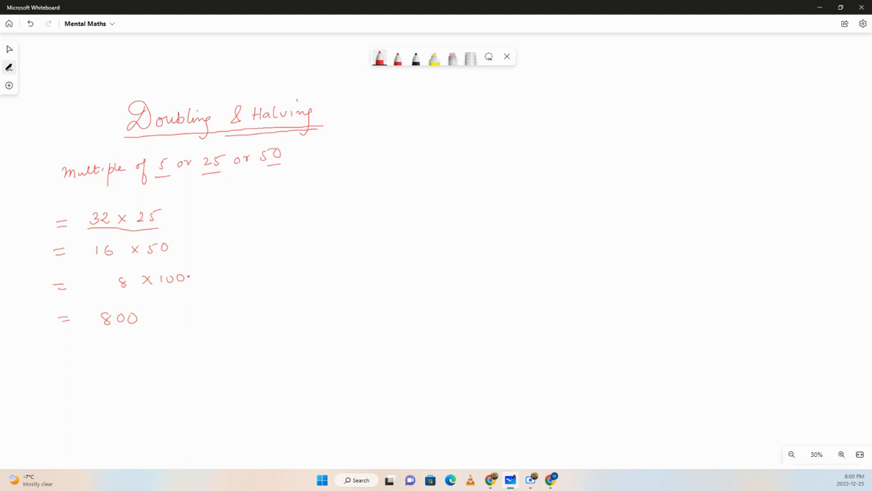
{"action": "left_click_drag", "start_coordinate": [204, 194], "coordinate": [204, 331]}
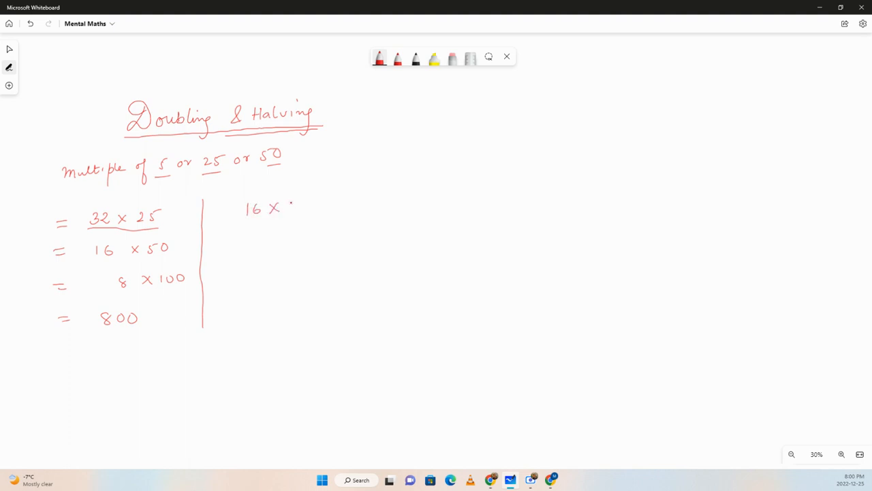
Write 16 × 35 = 8 × 70 = 560 with 35 underlined, rule off the column, and begin 260 × 15
{"action": "left_click_drag", "start_coordinate": [286, 207], "coordinate": [316, 208]}
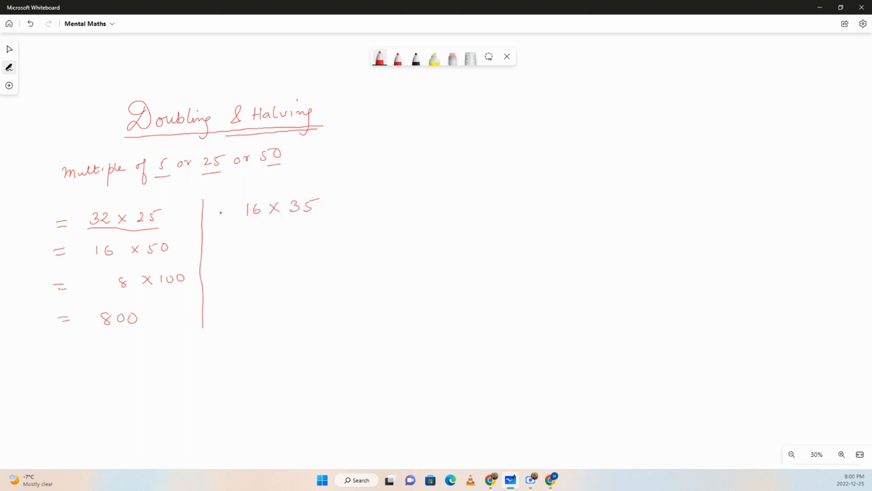
{"action": "left_click_drag", "start_coordinate": [218, 207], "coordinate": [232, 249]}
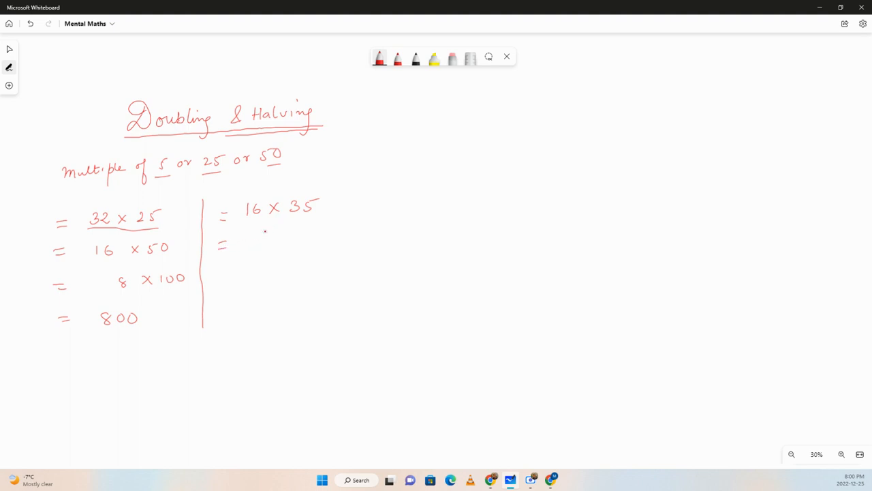
{"action": "left_click_drag", "start_coordinate": [293, 218], "coordinate": [314, 220]}
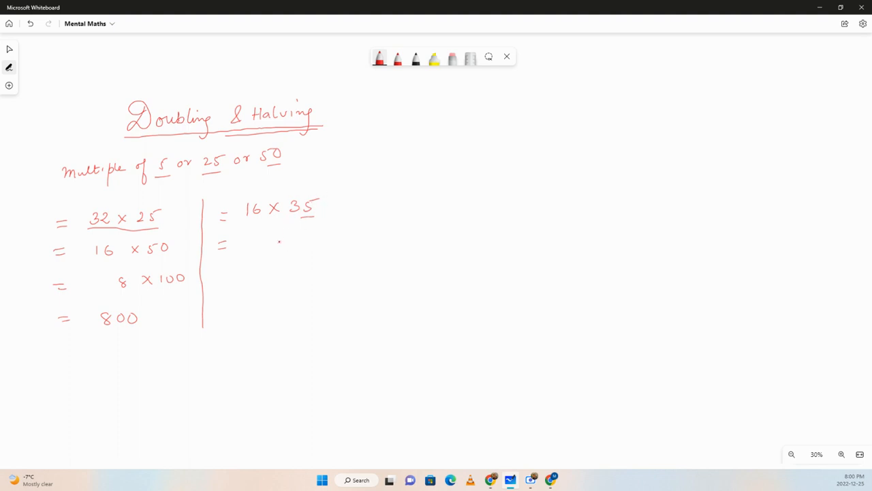
{"action": "left_click_drag", "start_coordinate": [286, 243], "coordinate": [319, 243]}
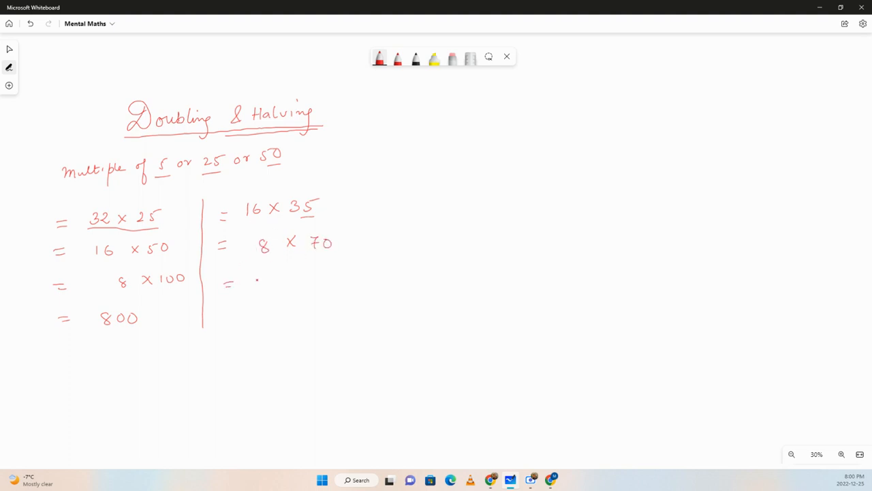
{"action": "left_click_drag", "start_coordinate": [257, 282], "coordinate": [289, 282]}
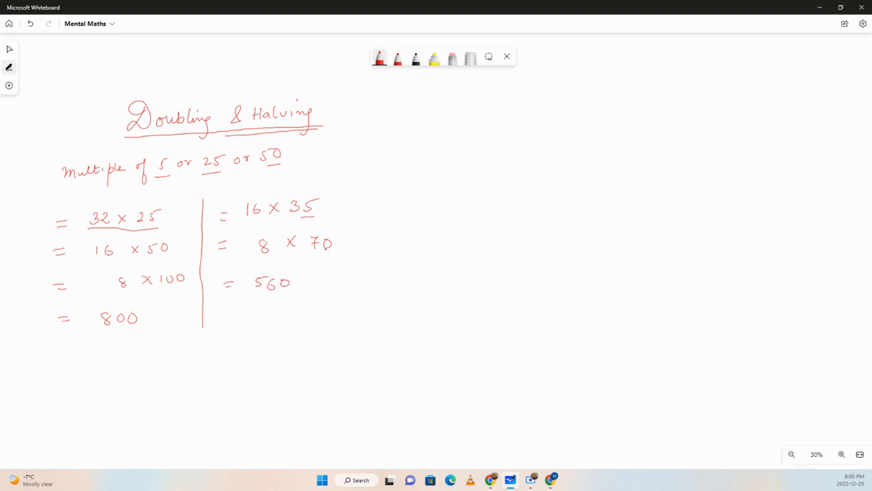
{"action": "left_click_drag", "start_coordinate": [341, 188], "coordinate": [343, 303]}
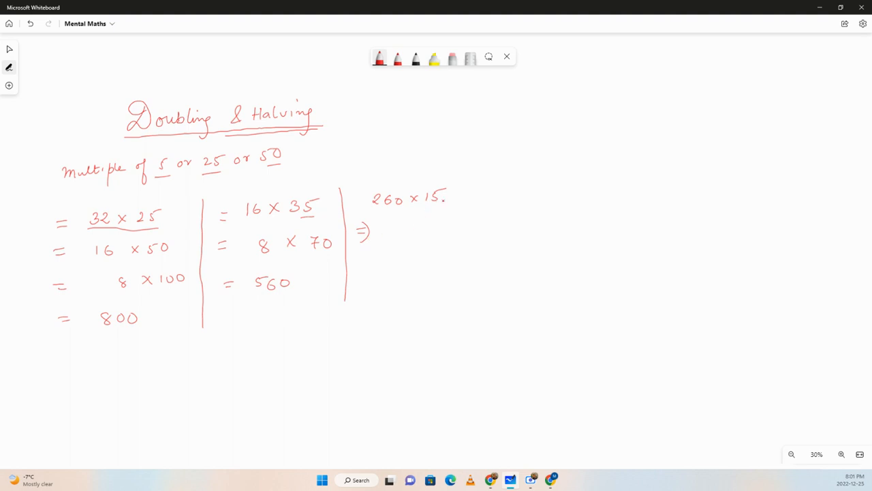
Write 130 × 30 and = 3900 under 260 × 15, then rule off the third column
{"action": "left_click_drag", "start_coordinate": [436, 232], "coordinate": [466, 232]}
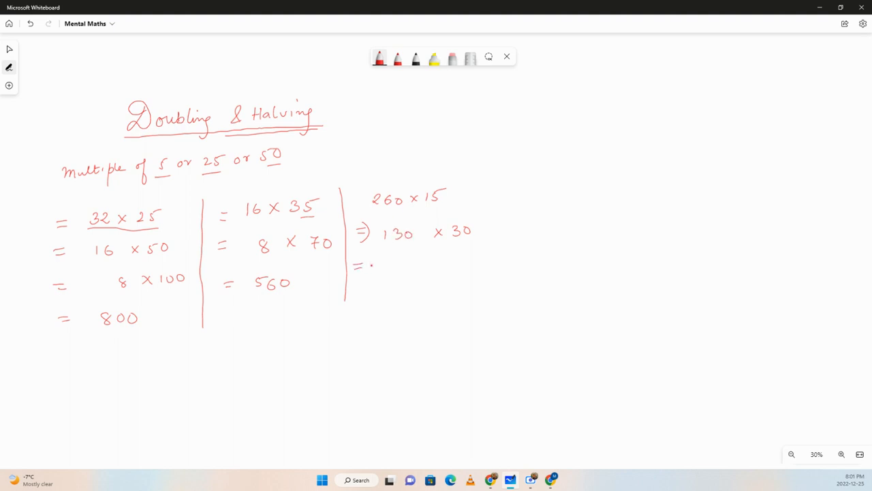
{"action": "left_click_drag", "start_coordinate": [381, 266], "coordinate": [402, 266]}
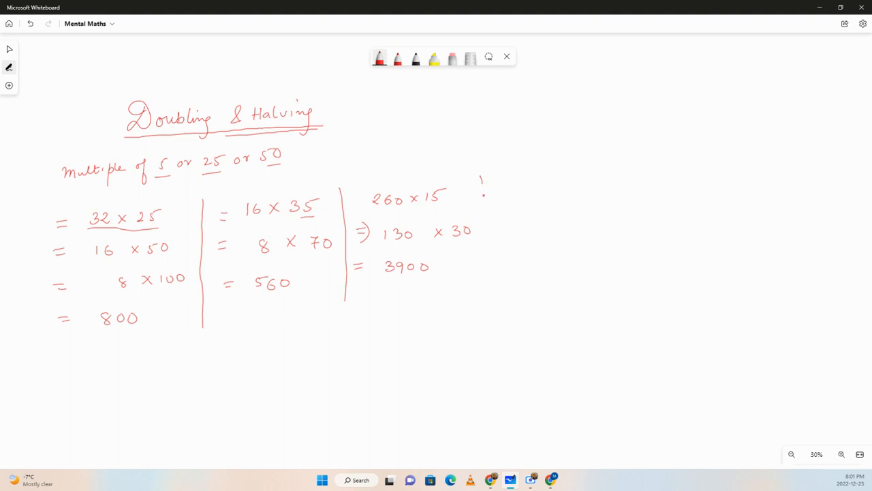
{"action": "left_click_drag", "start_coordinate": [480, 185], "coordinate": [488, 276]}
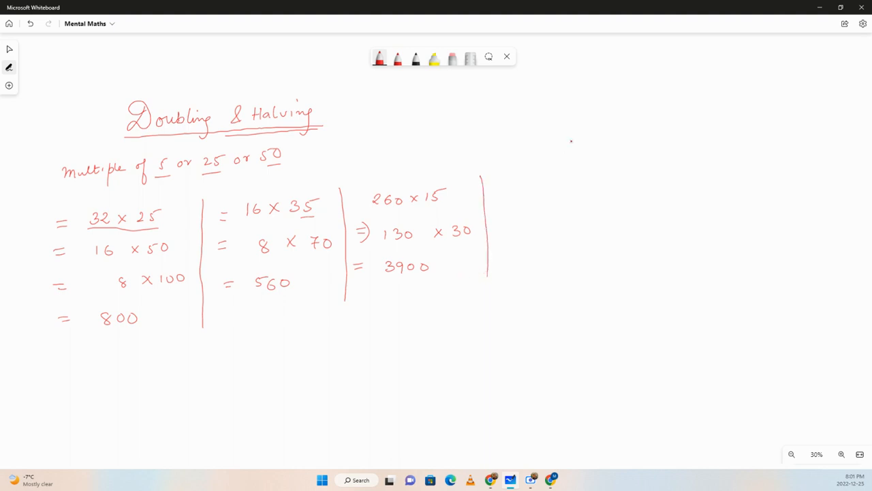
{"action": "mouse_move", "coordinate": [538, 177]}
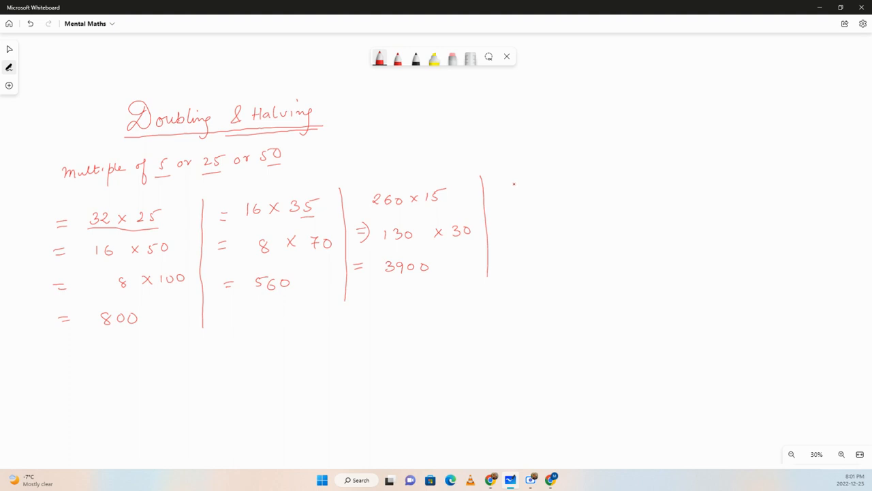
Write 56 × 25 and the halved-and-doubled step ⇒ 28 × 50 beneath it
{"action": "left_click_drag", "start_coordinate": [515, 188], "coordinate": [552, 188]}
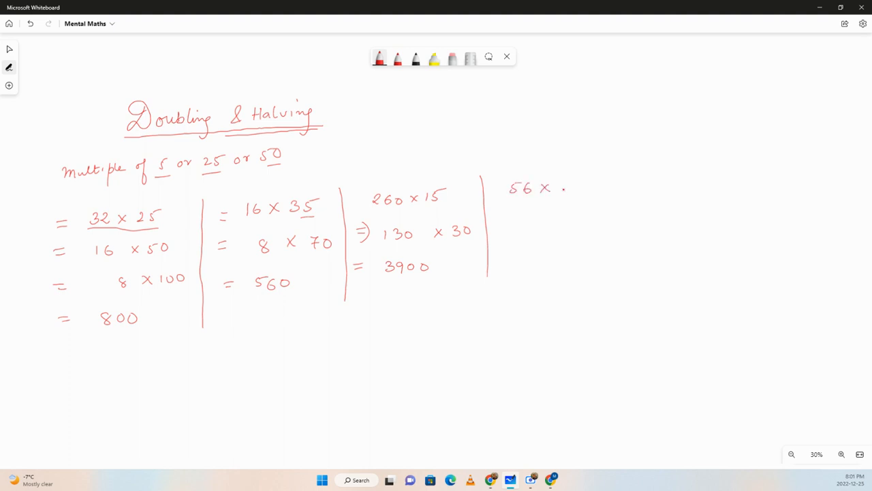
{"action": "left_click_drag", "start_coordinate": [559, 184], "coordinate": [586, 188]}
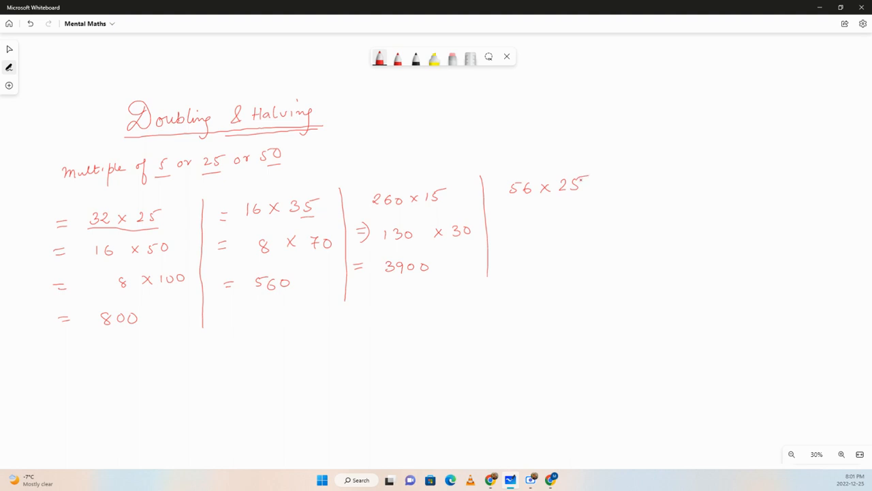
{"action": "left_click_drag", "start_coordinate": [494, 215], "coordinate": [515, 221]}
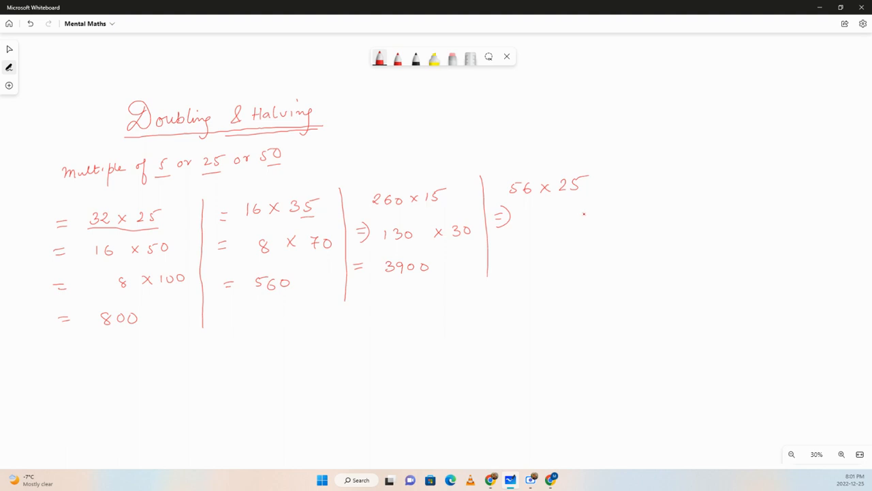
{"action": "left_click_drag", "start_coordinate": [579, 217], "coordinate": [620, 217]}
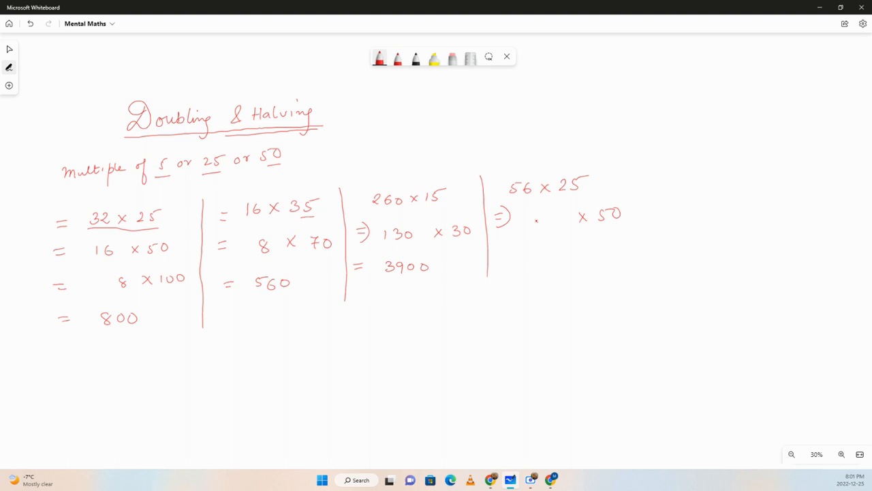
{"action": "left_click_drag", "start_coordinate": [535, 221], "coordinate": [562, 221]}
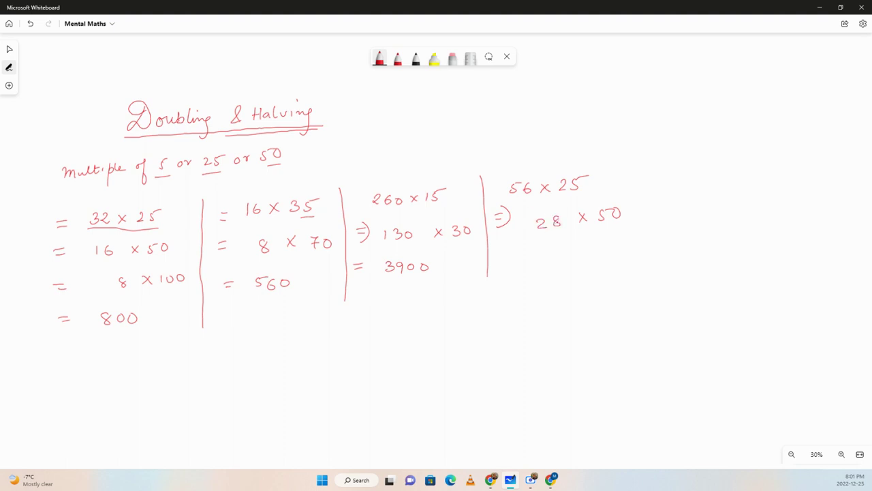
Continue with ⇒ 14 × 100 and = 1400, then rule off the fourth column
{"action": "left_click_drag", "start_coordinate": [504, 257], "coordinate": [521, 270]}
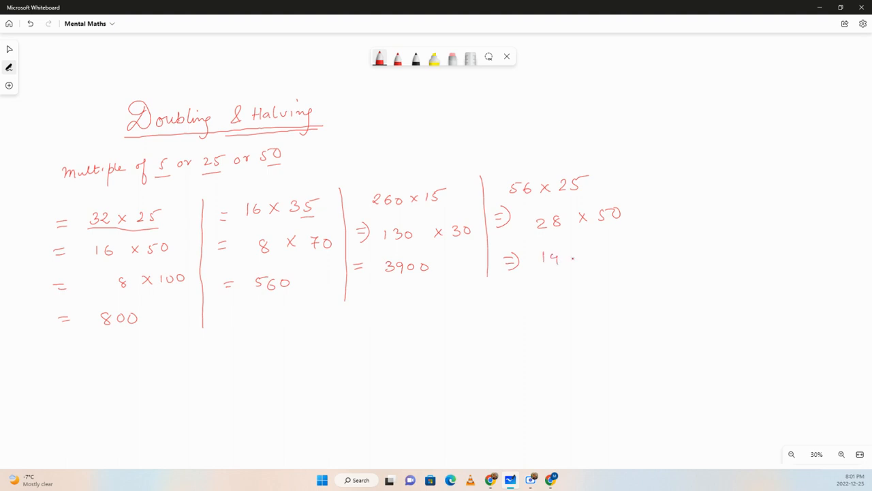
{"action": "left_click_drag", "start_coordinate": [575, 256], "coordinate": [586, 259]}
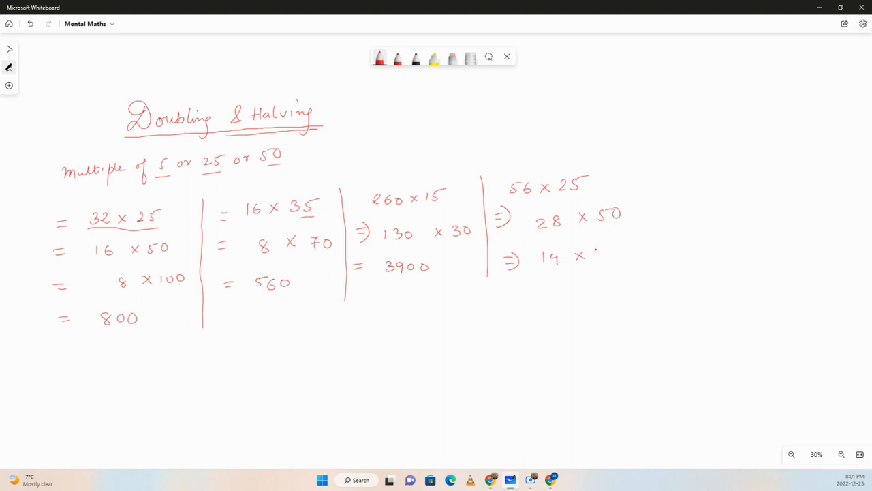
{"action": "left_click_drag", "start_coordinate": [600, 255], "coordinate": [620, 255]}
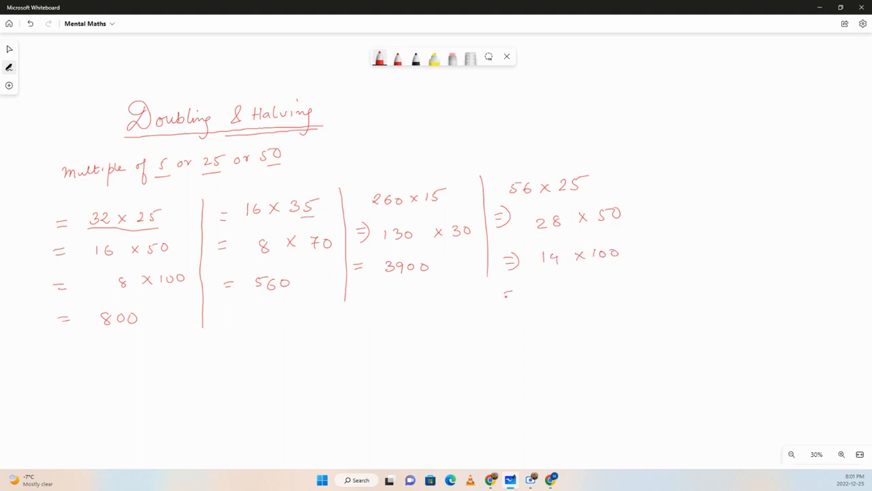
{"action": "left_click_drag", "start_coordinate": [507, 293], "coordinate": [584, 289]}
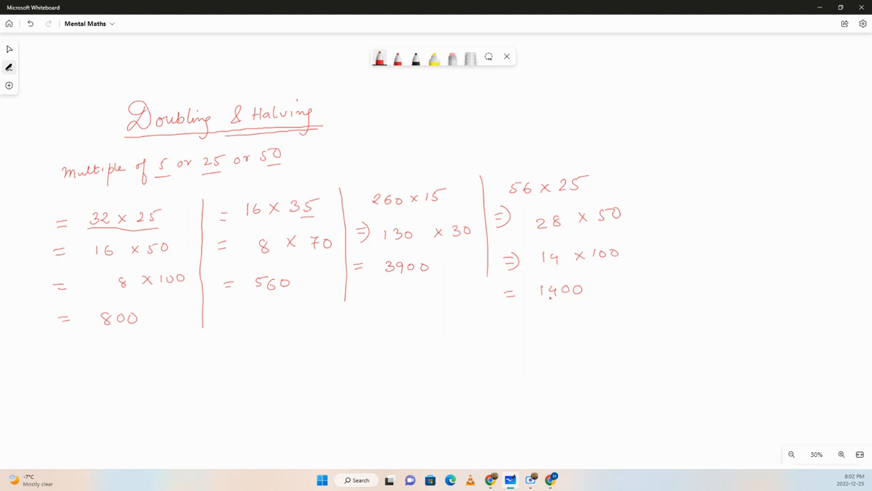
{"action": "left_click_drag", "start_coordinate": [635, 161], "coordinate": [627, 303]}
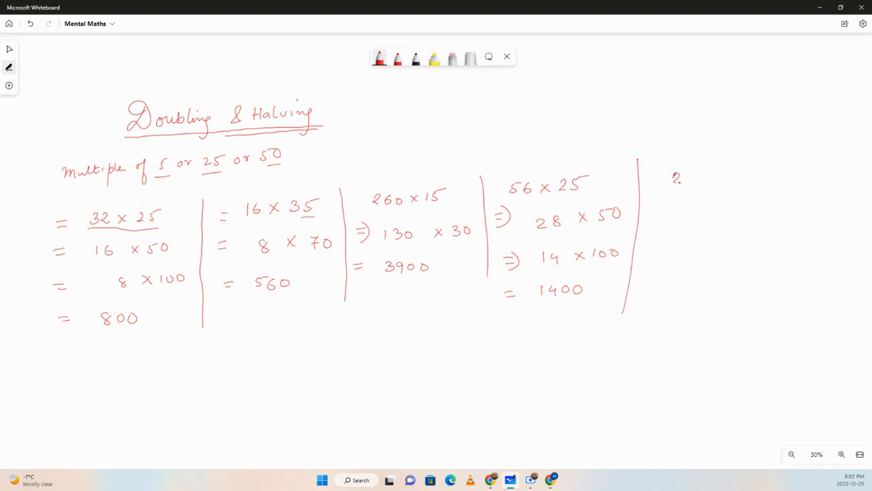
Write the practice problems 24 × 75, 36 × 50 and 18 × 55 in a new column, each underlined
{"action": "left_click_drag", "start_coordinate": [674, 177], "coordinate": [725, 178]}
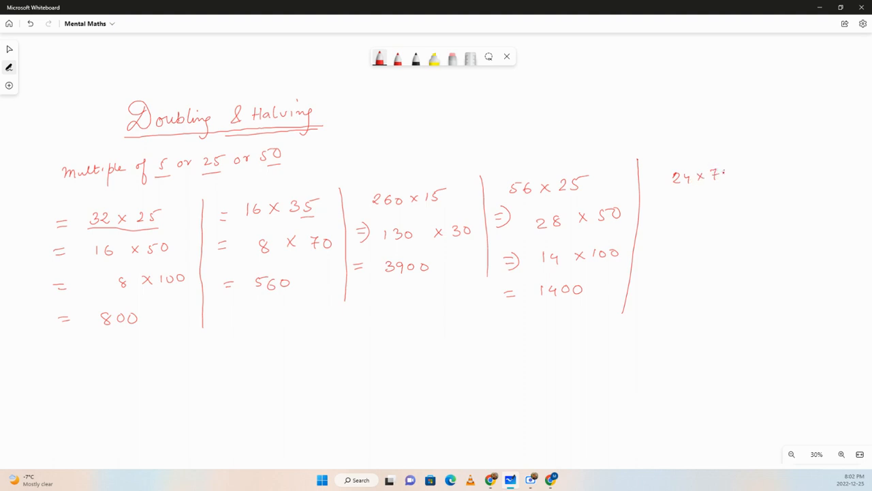
{"action": "left_click_drag", "start_coordinate": [723, 170], "coordinate": [734, 180]}
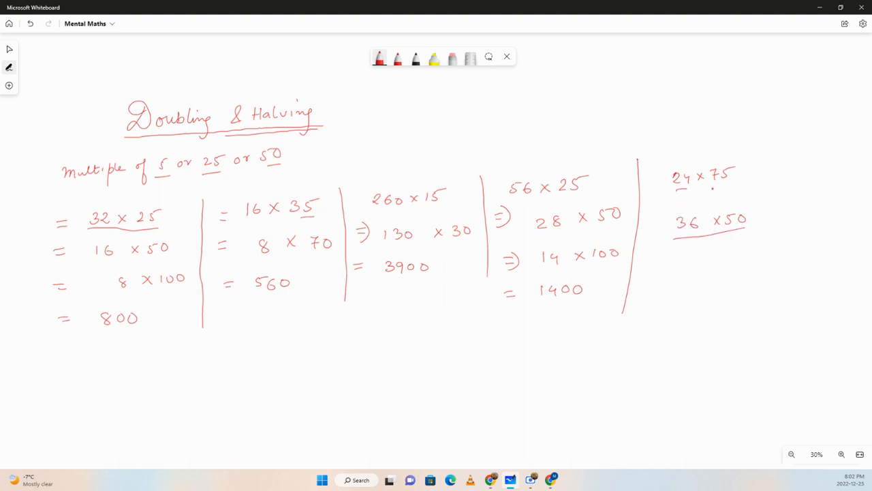
{"action": "left_click_drag", "start_coordinate": [675, 191], "coordinate": [750, 188]}
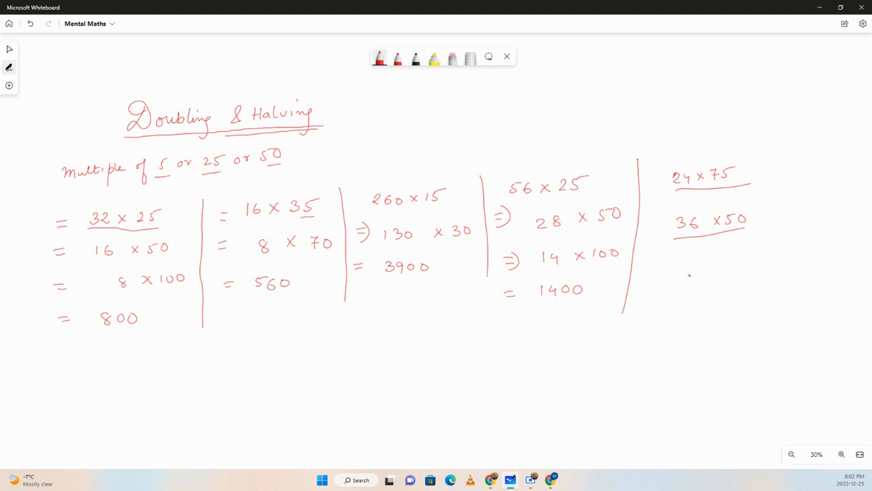
{"action": "left_click_drag", "start_coordinate": [685, 279], "coordinate": [720, 275]}
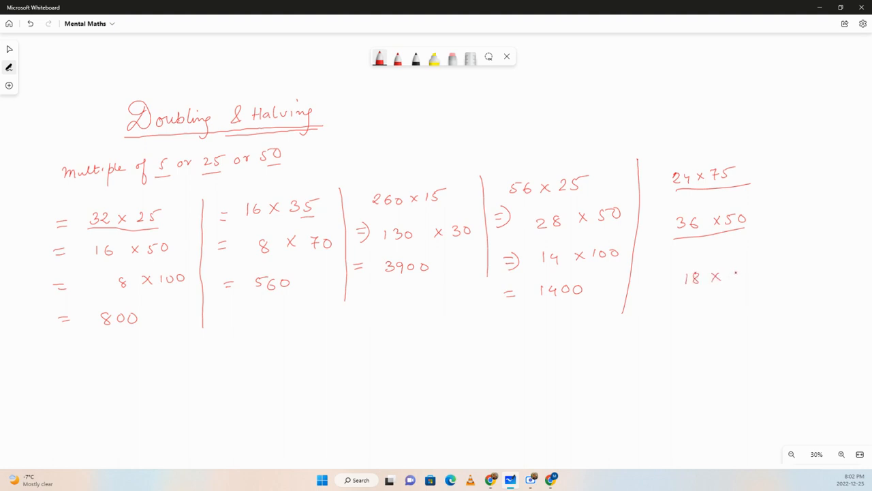
{"action": "left_click_drag", "start_coordinate": [729, 275], "coordinate": [757, 276]}
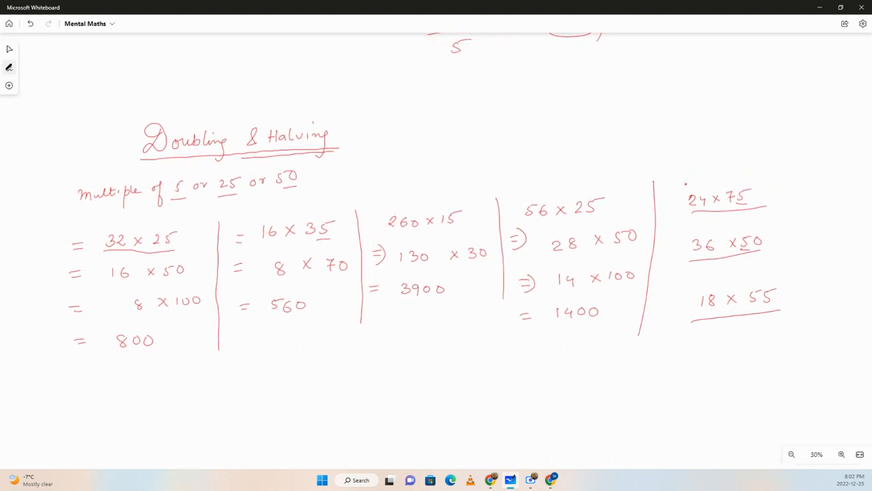
{"action": "left_click", "coordinate": [8, 66]}
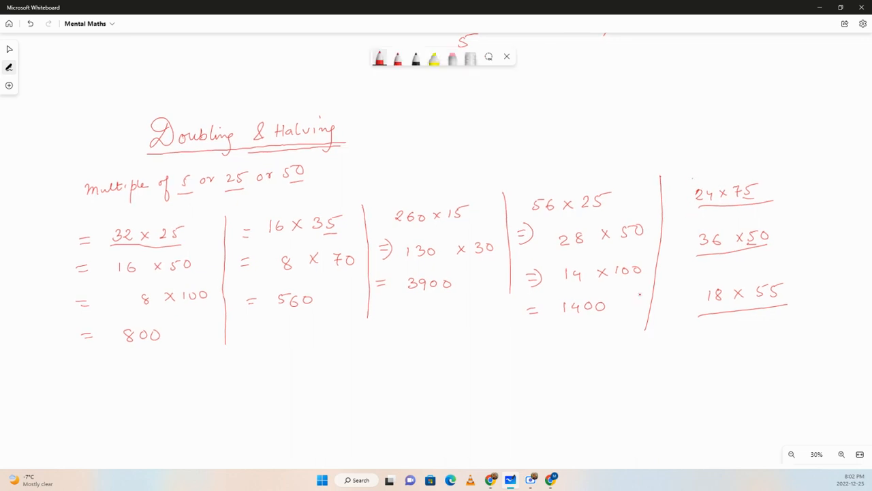